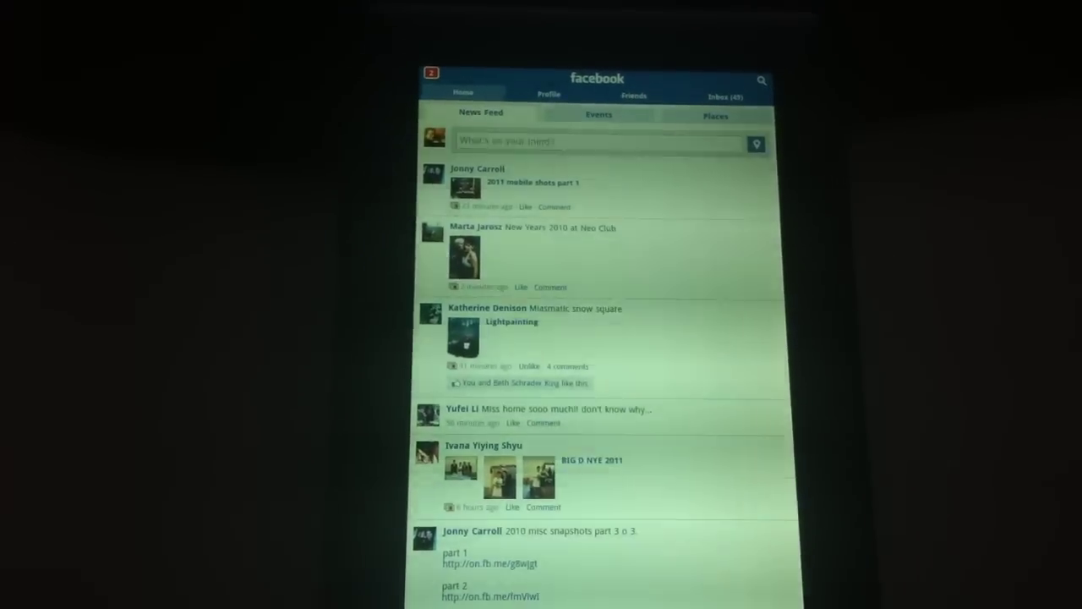
Scroll down the USA Today front page to the Nation & World headlines
scroll("down", 3)
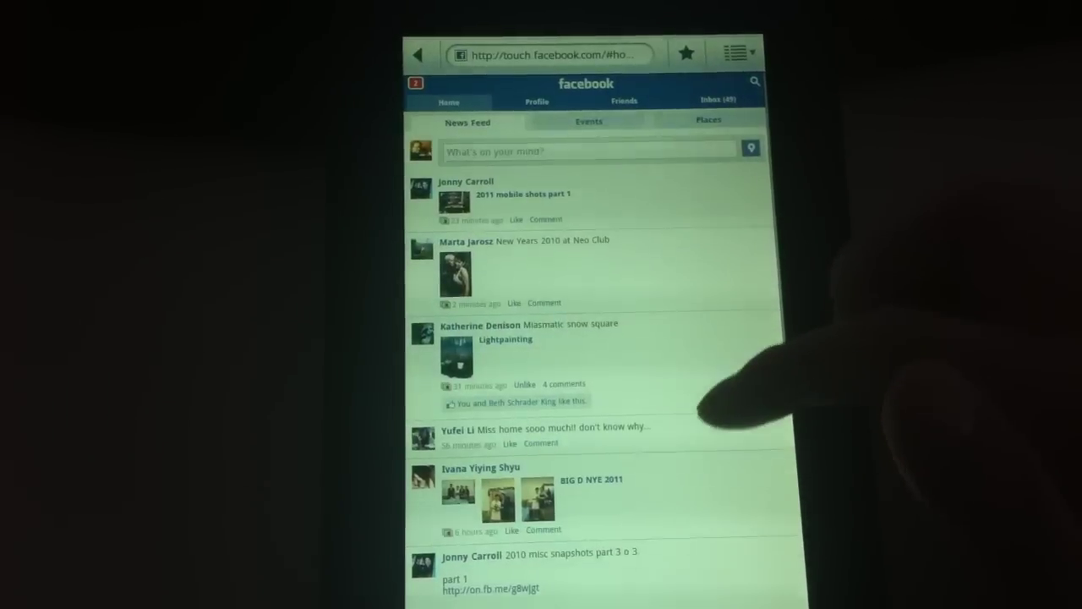
scroll("down", 3)
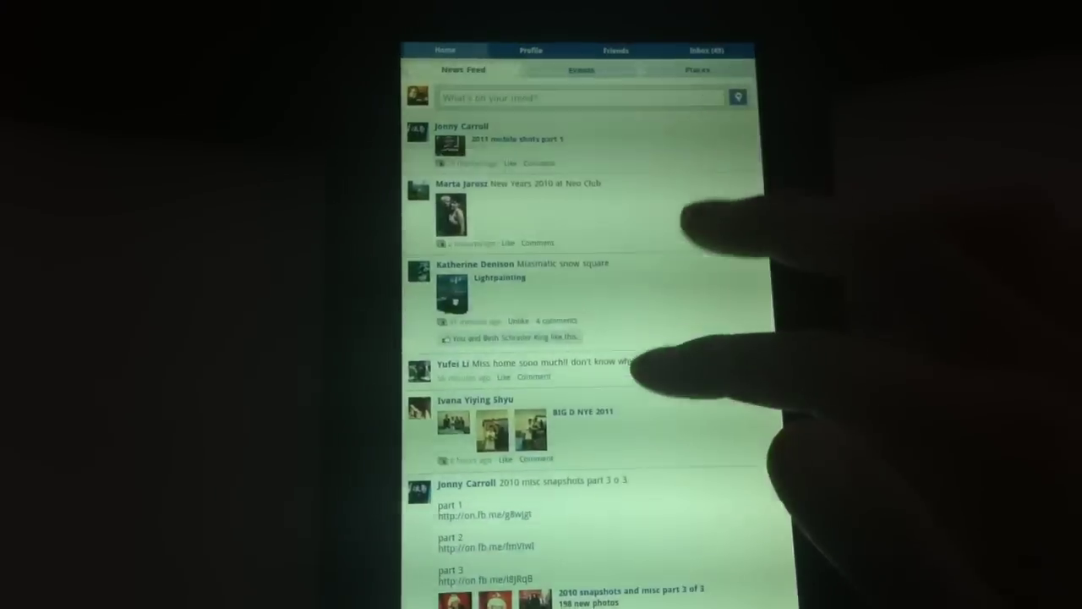
scroll("down", 3)
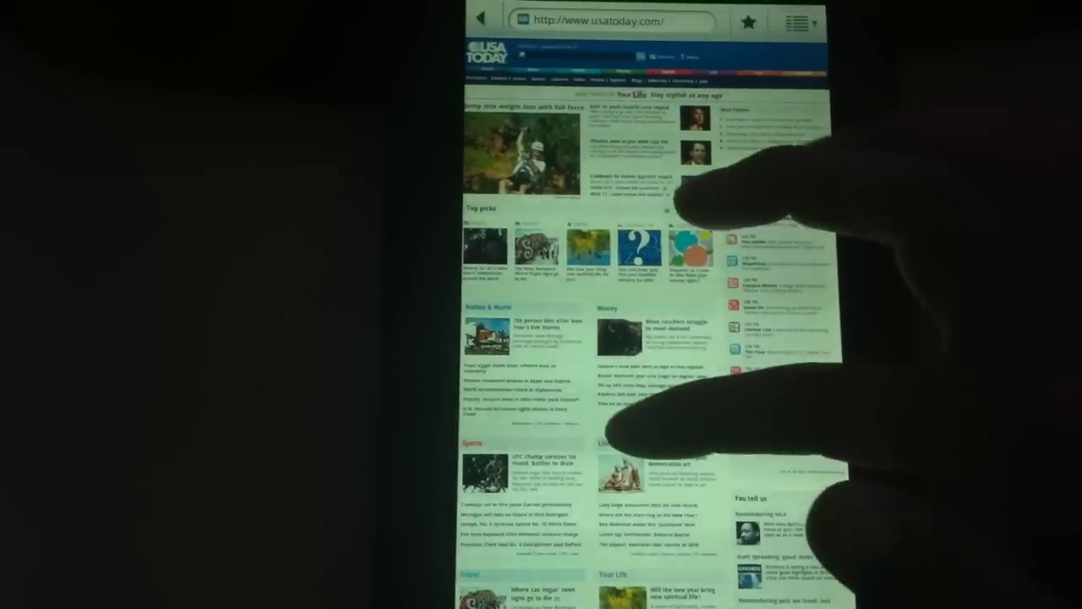
scroll("down", 3)
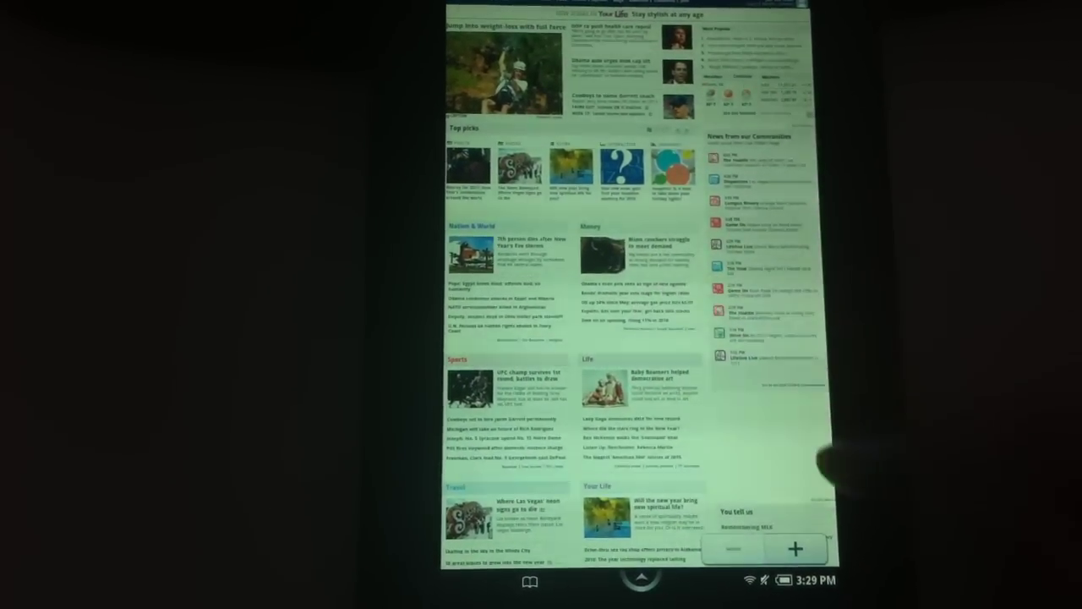
scroll("down", 3)
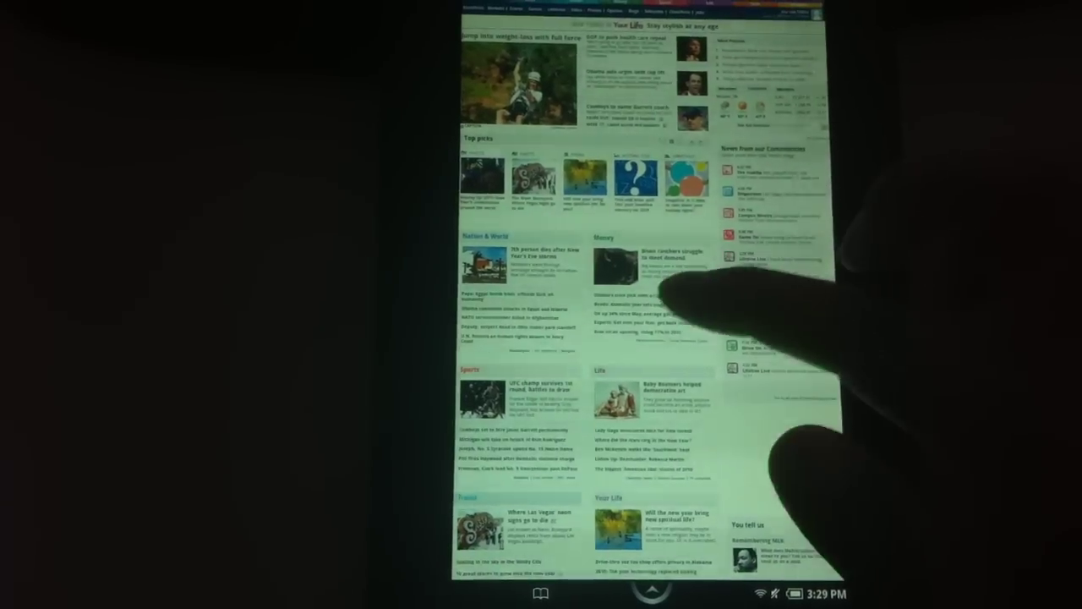
scroll("down", 3)
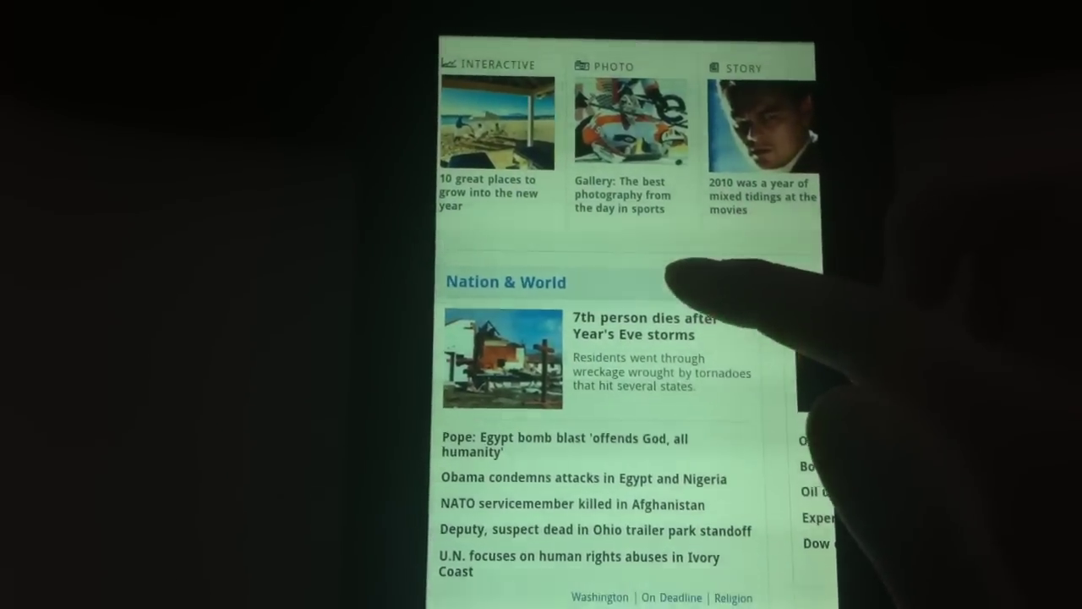
scroll("down", 3)
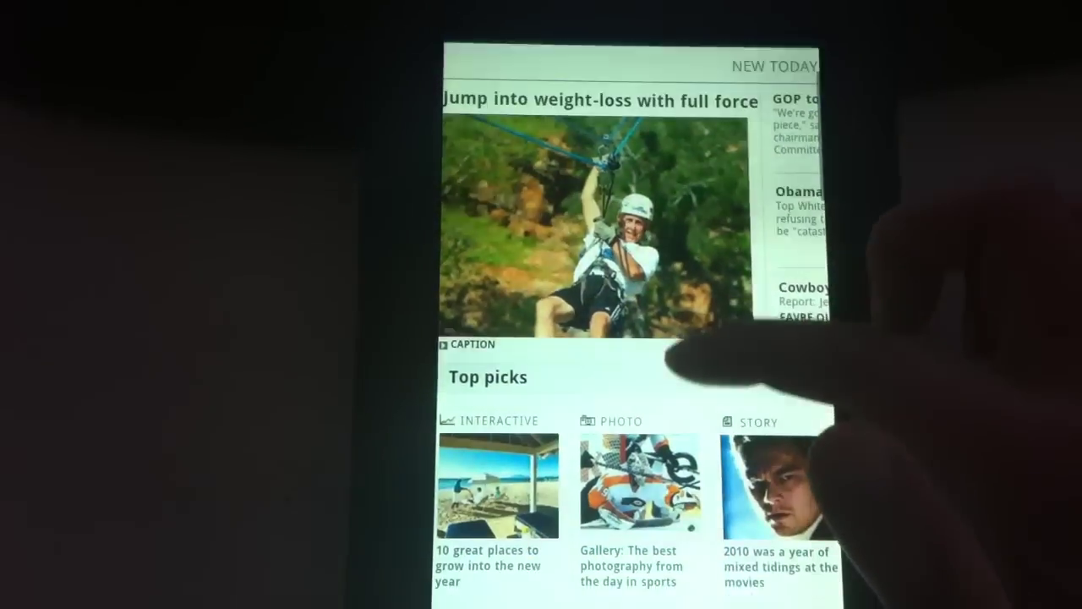
scroll("down", 3)
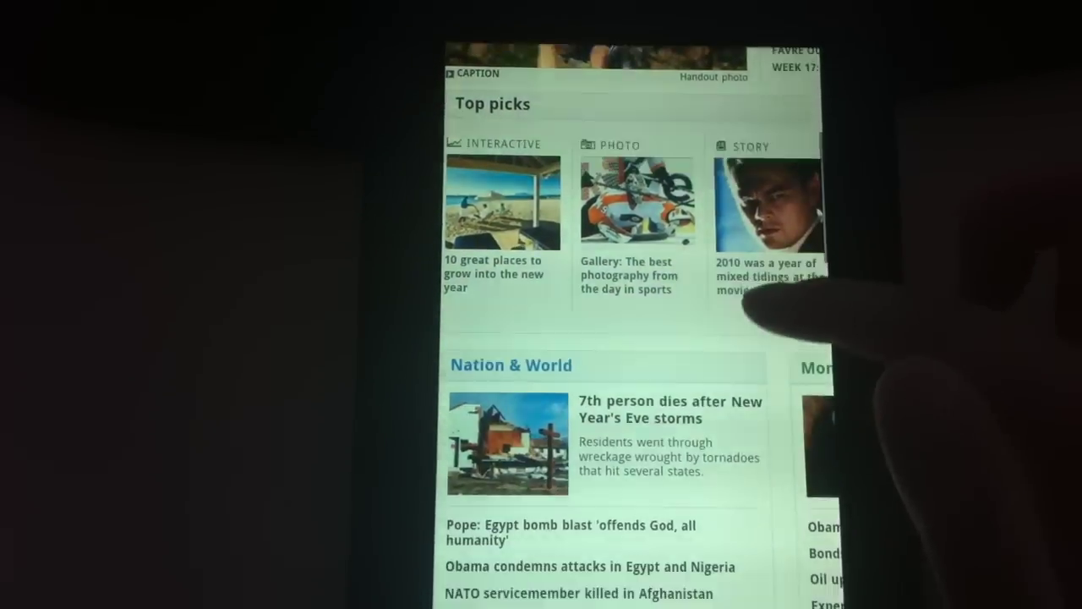
scroll("down", 3)
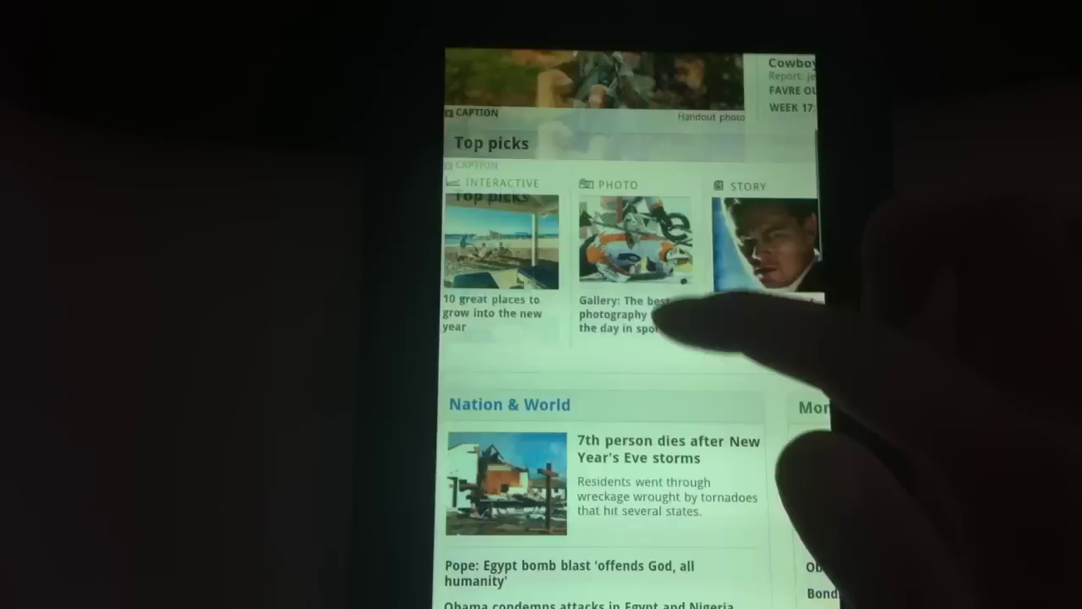
scroll("down", 3)
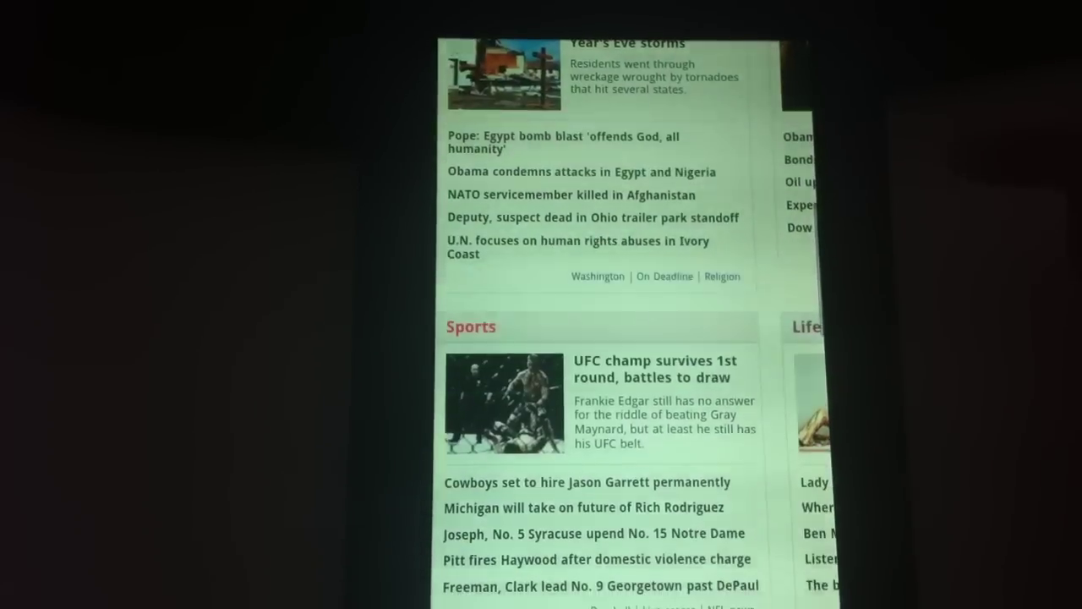
scroll("down", 3)
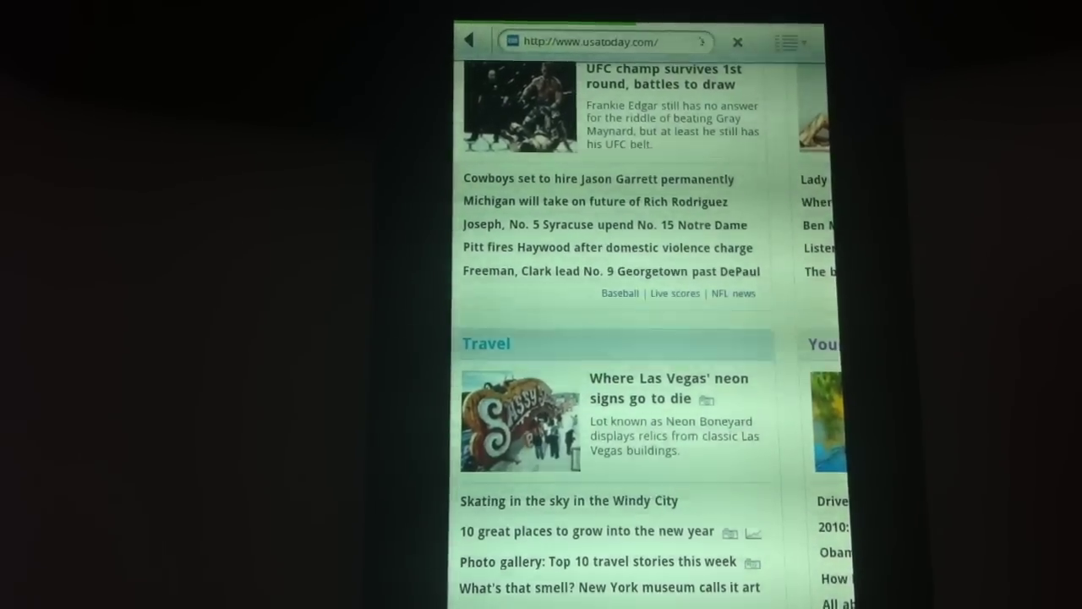
Open the 'Where Las Vegas' neon signs go to die' travel story and scroll through it
left_click(666, 387)
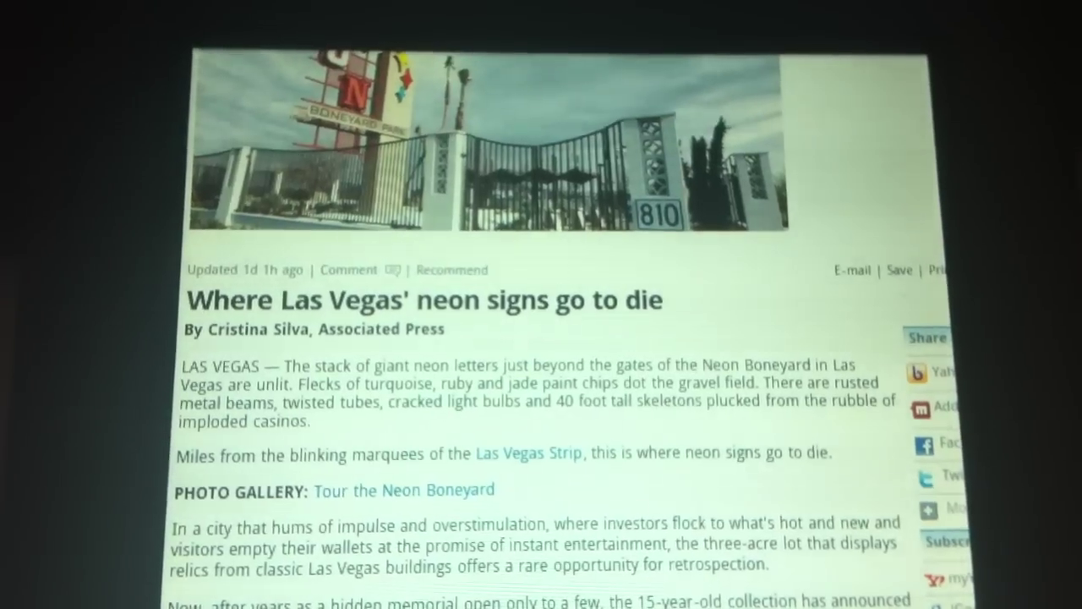
scroll("down", 3)
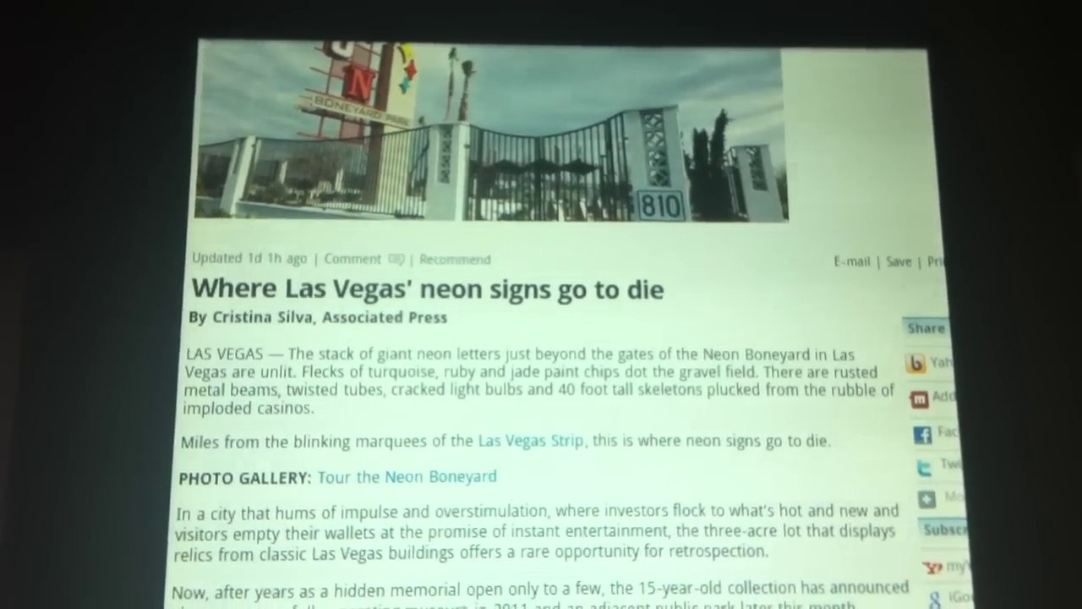
scroll("down", 3)
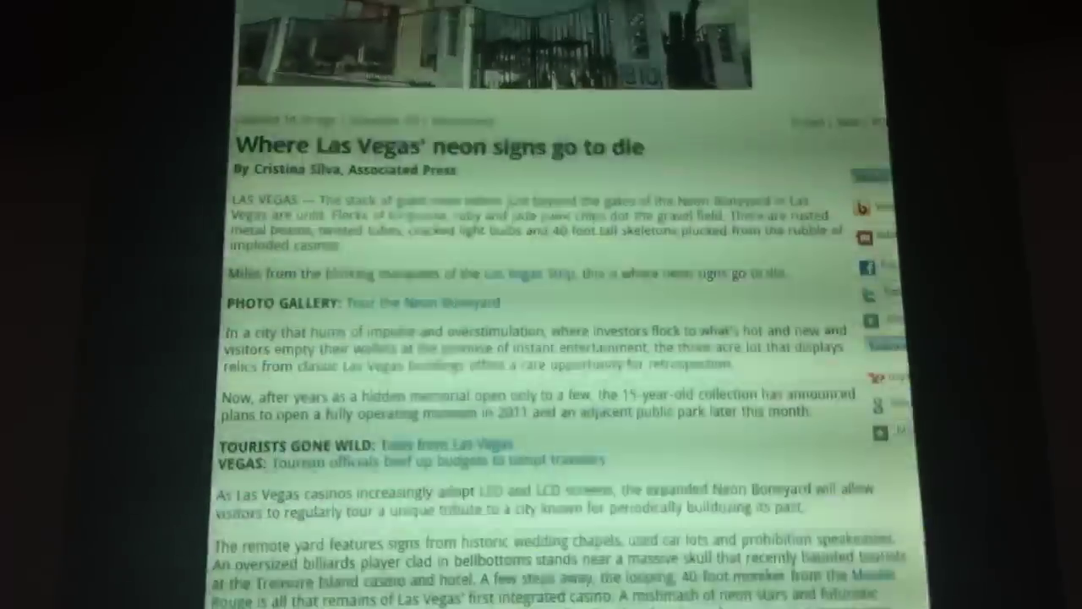
scroll("down", 3)
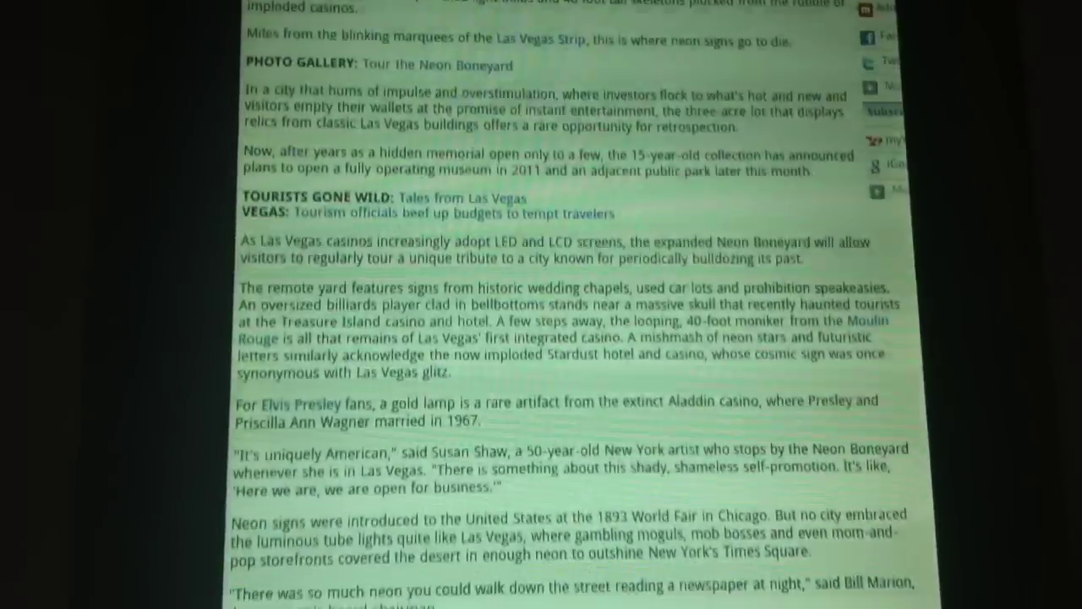
scroll("down", 3)
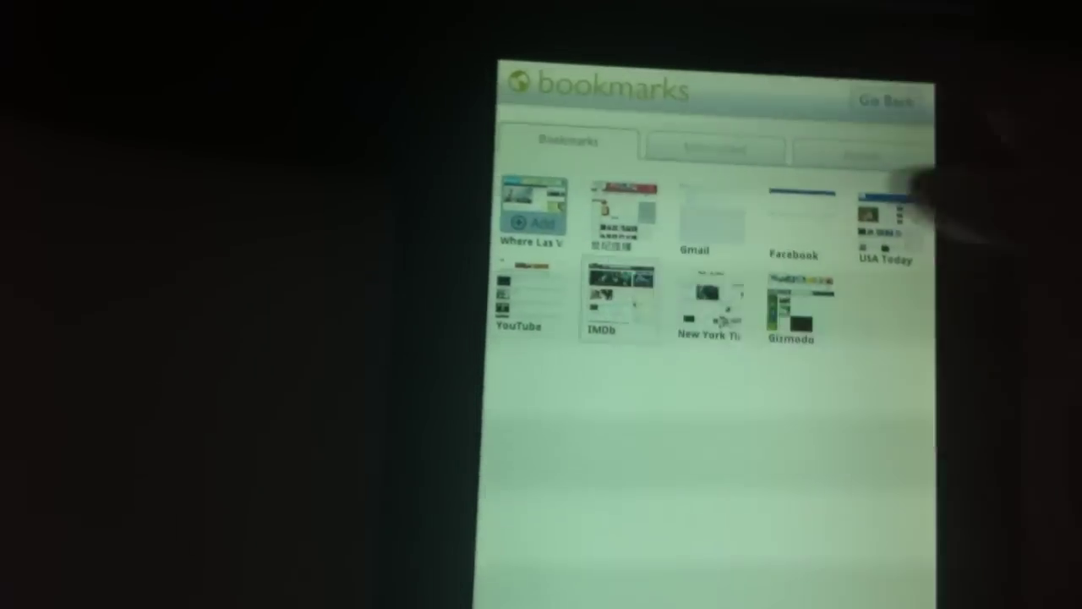
Open the IMDb bookmark and scroll the Pirates of the Caribbean trailer page to related clips
left_click(531, 203)
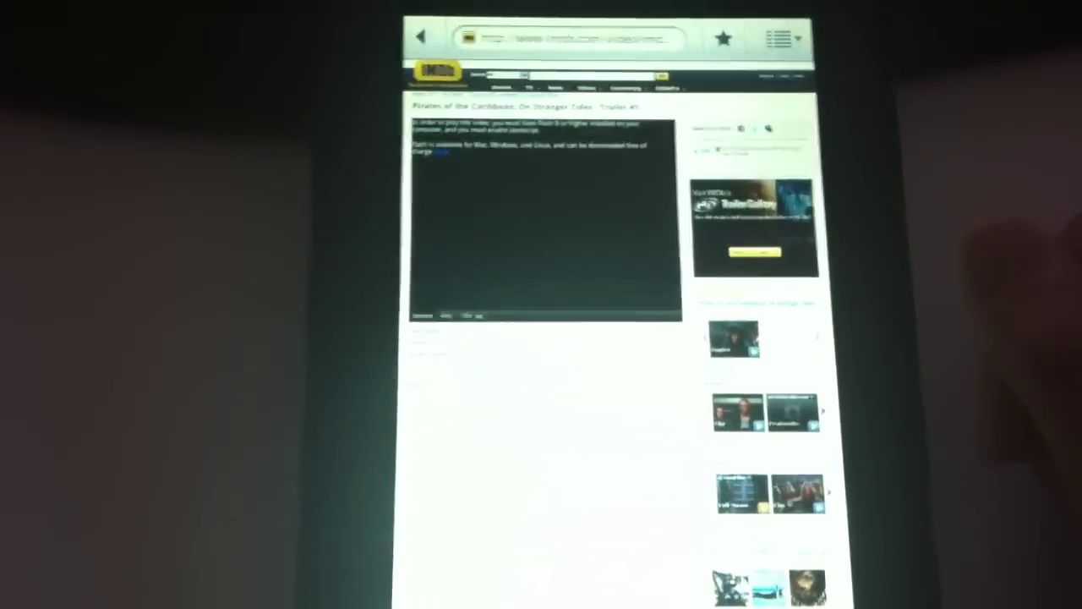
scroll("down", 3)
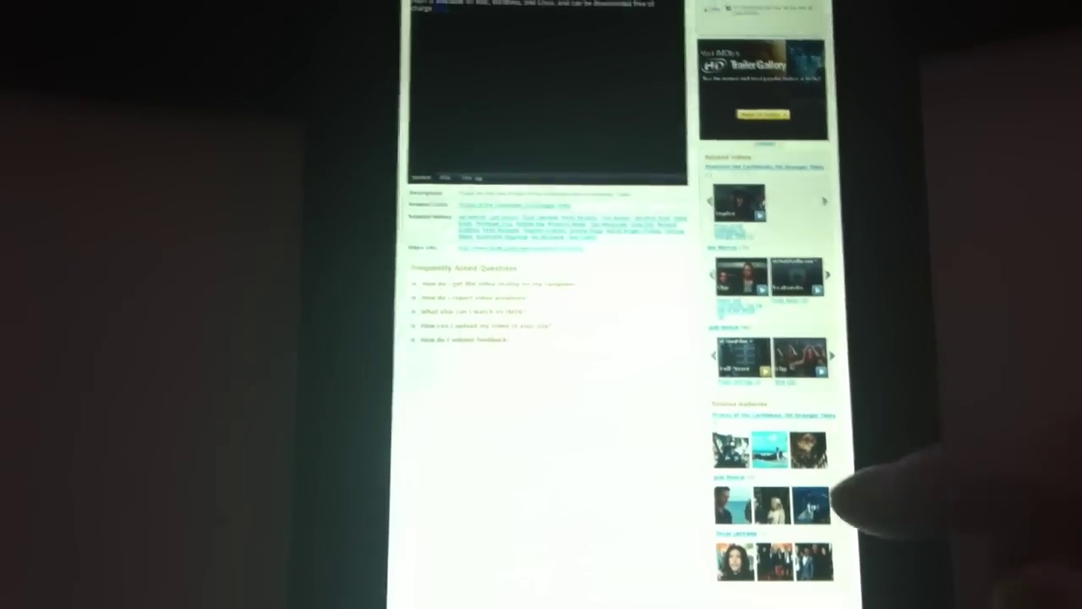